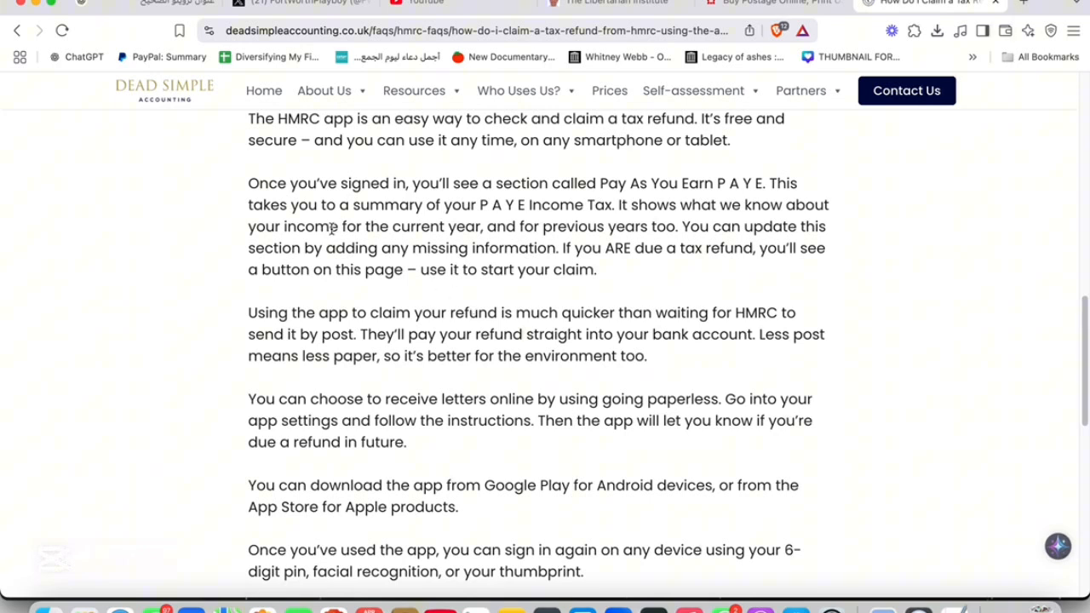
mouse_move(545, 197)
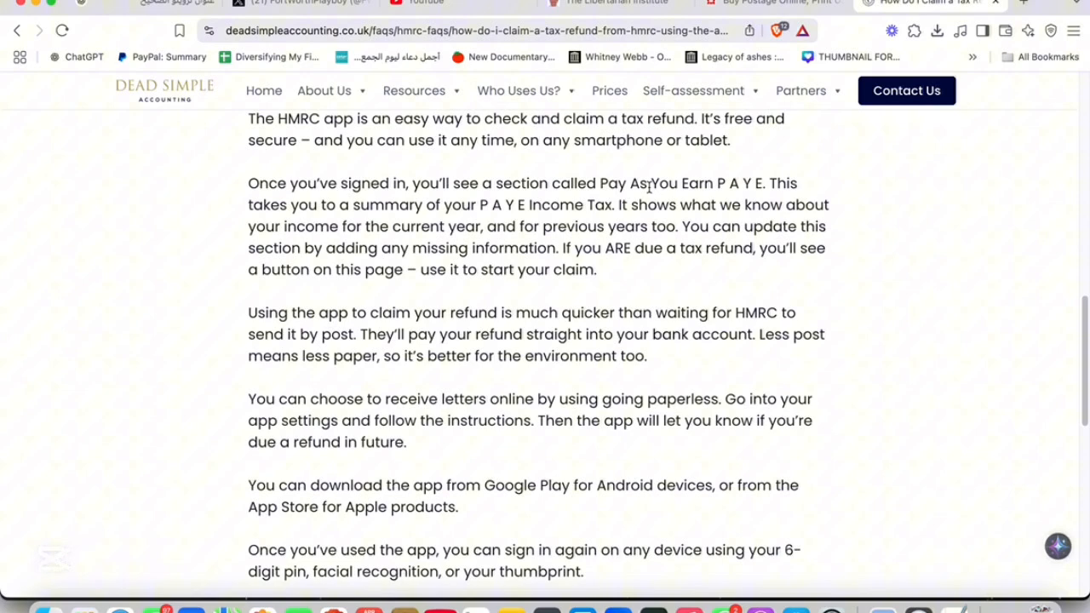
mouse_move(333, 215)
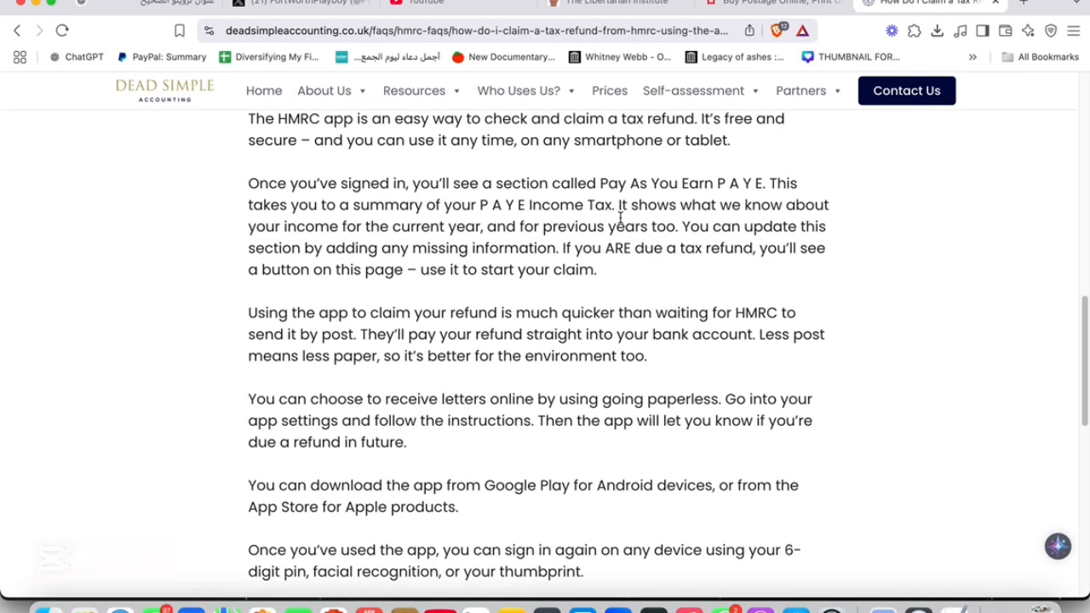
mouse_move(310, 230)
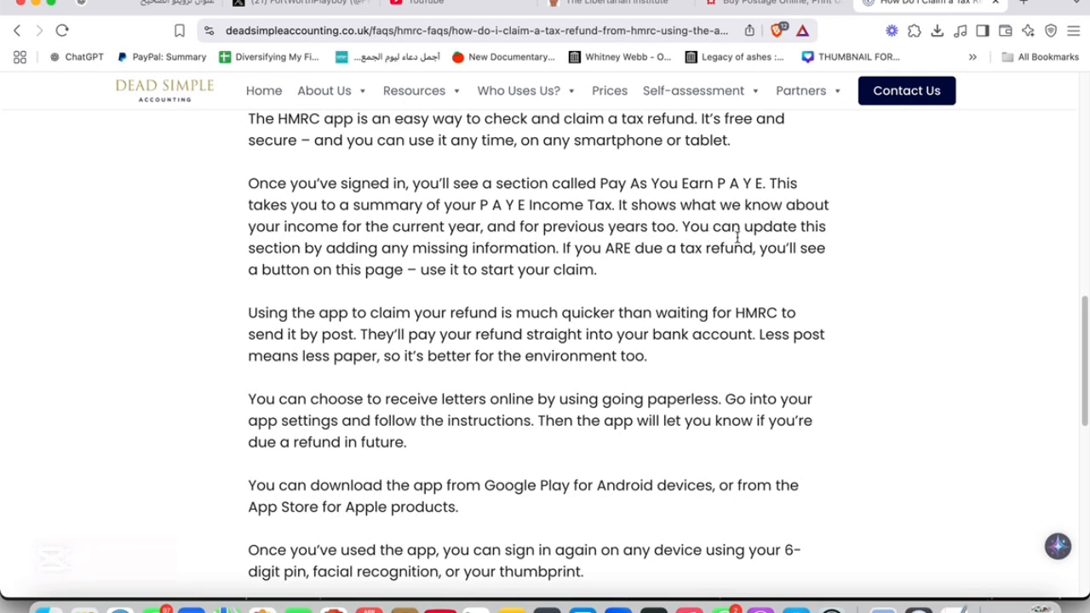
mouse_move(542, 271)
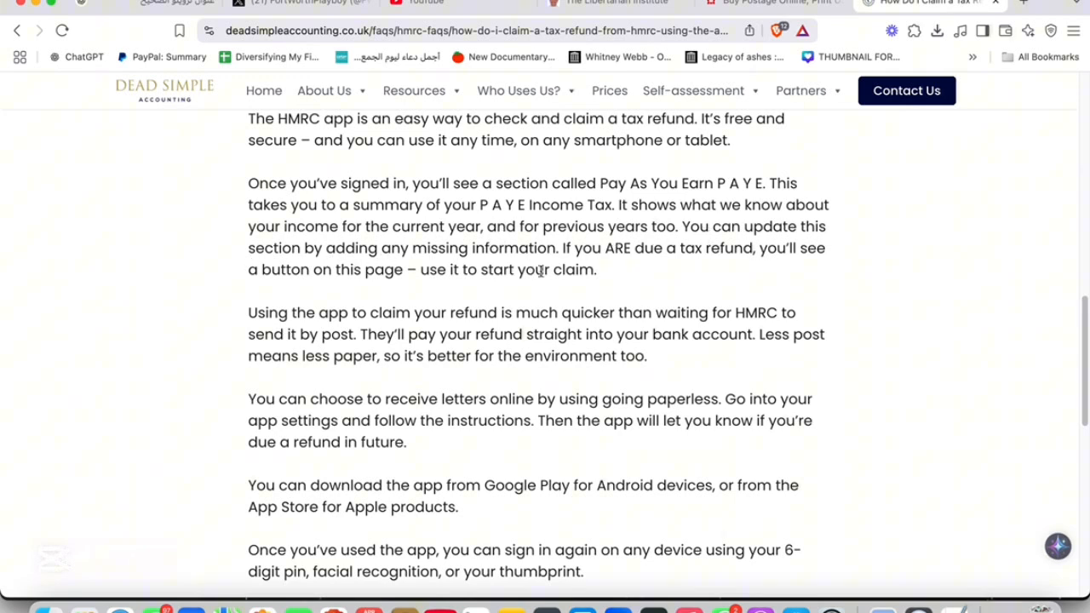
mouse_move(634, 272)
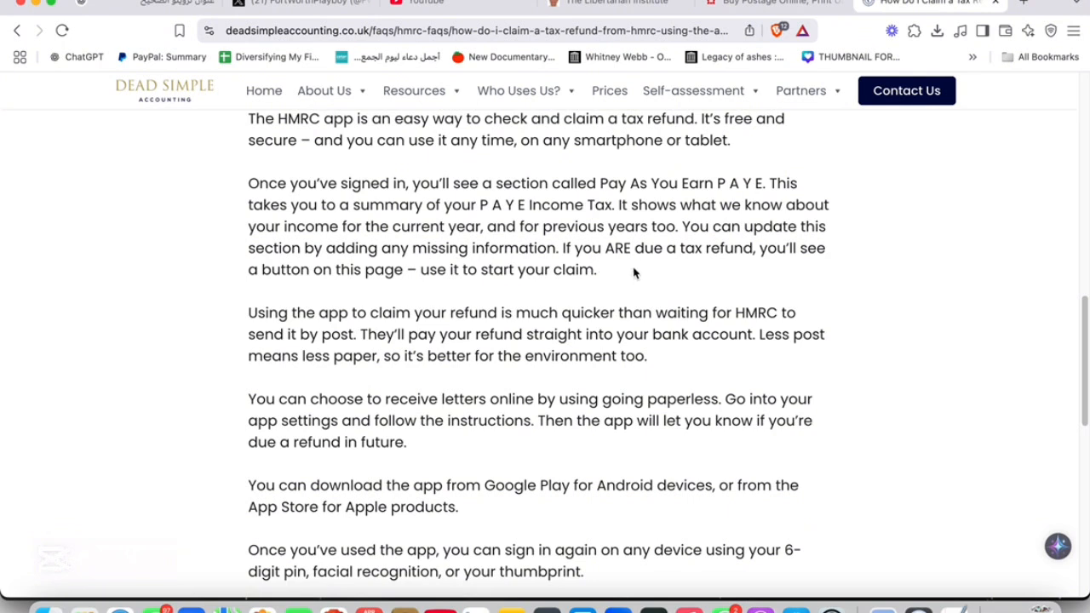
mouse_move(774, 271)
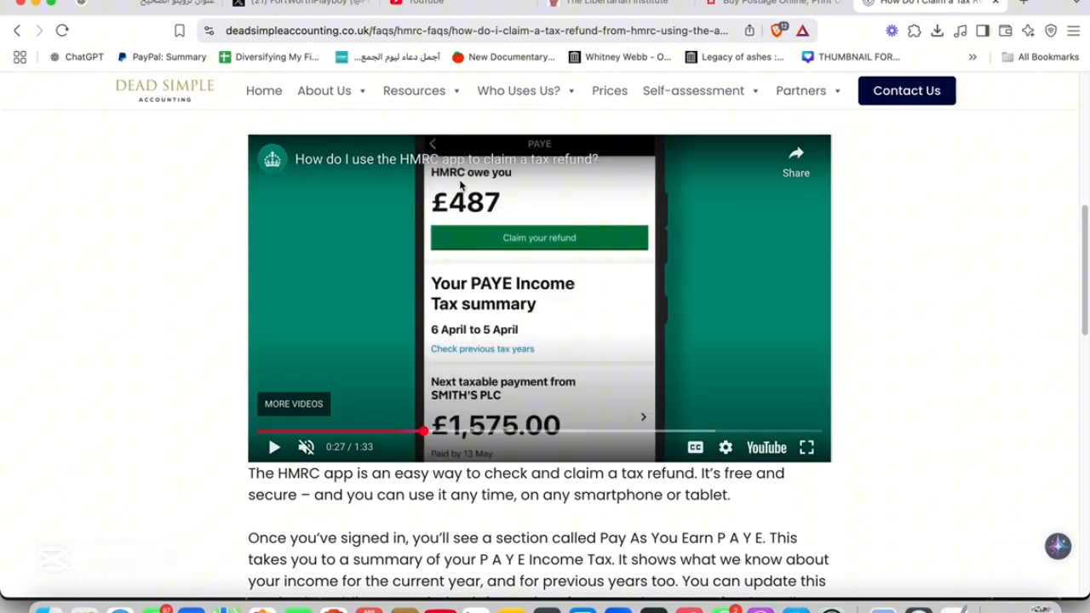
mouse_move(467, 194)
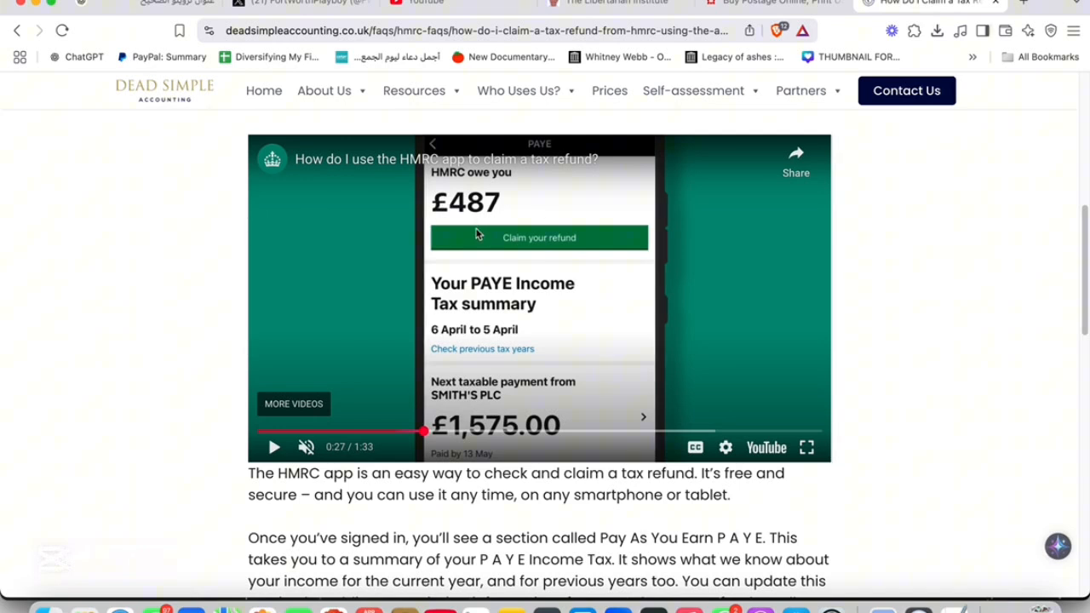
mouse_move(537, 247)
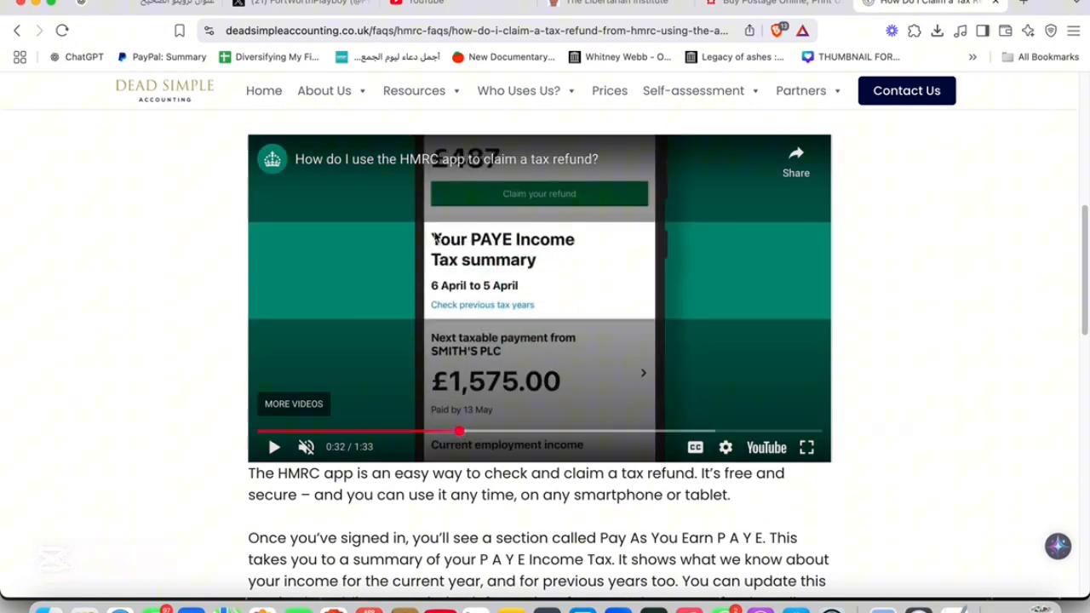
mouse_move(440, 288)
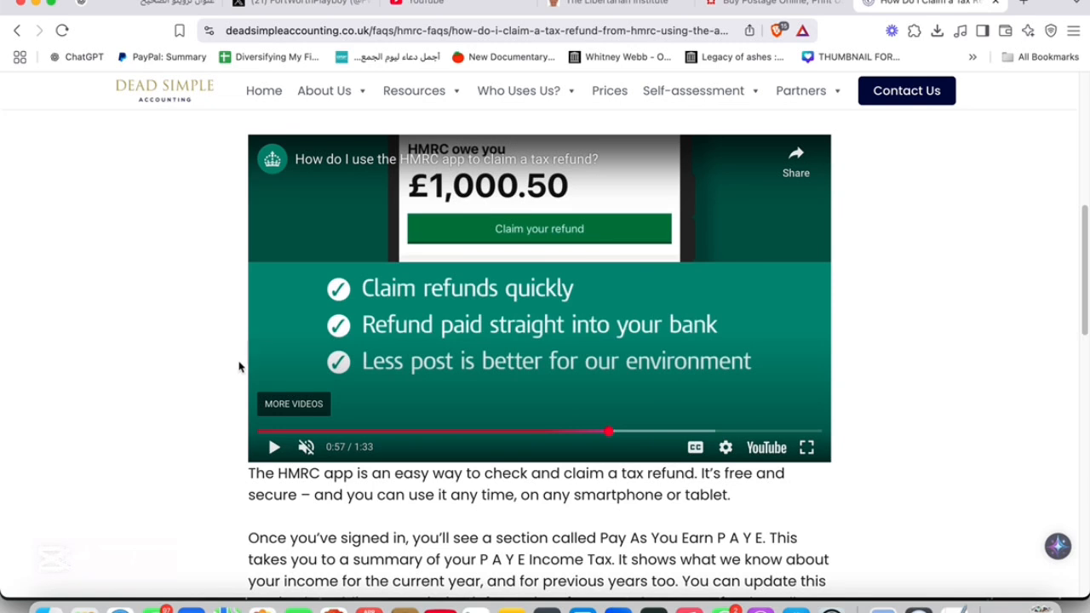
mouse_move(758, 350)
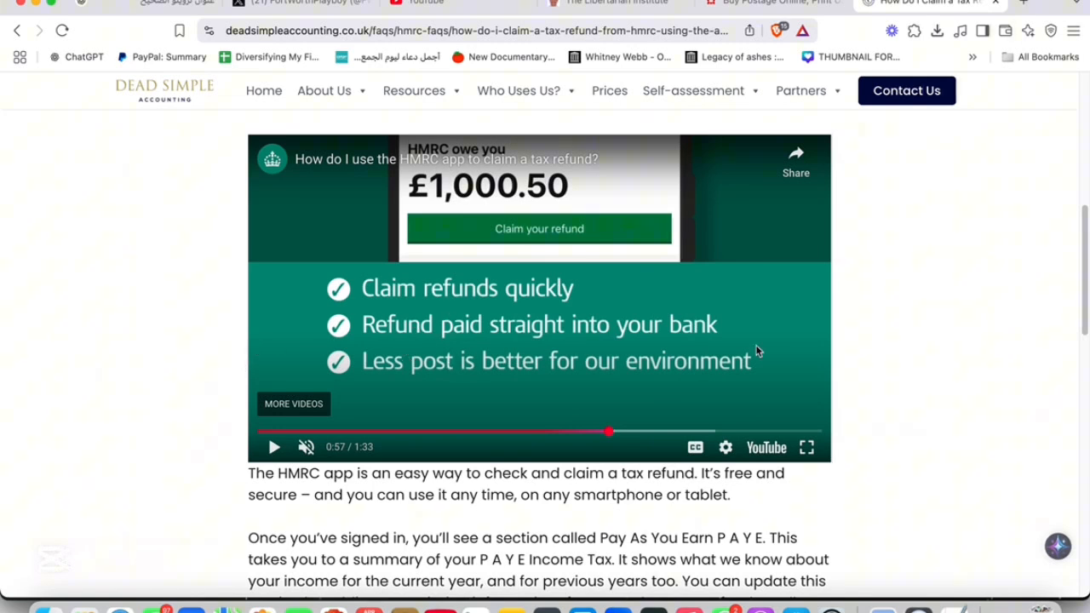
mouse_move(501, 383)
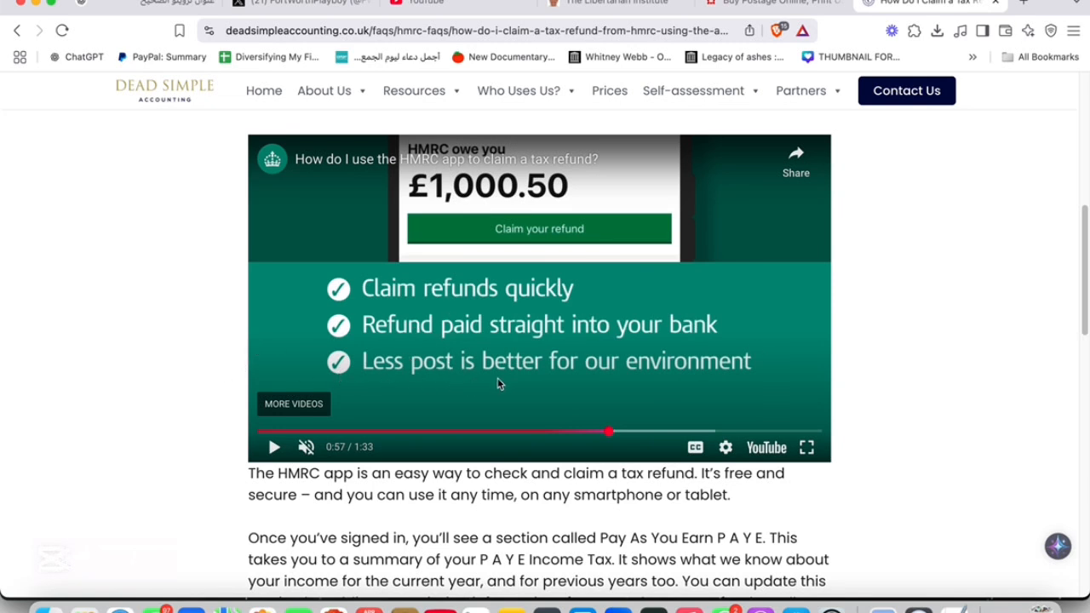
mouse_move(497, 271)
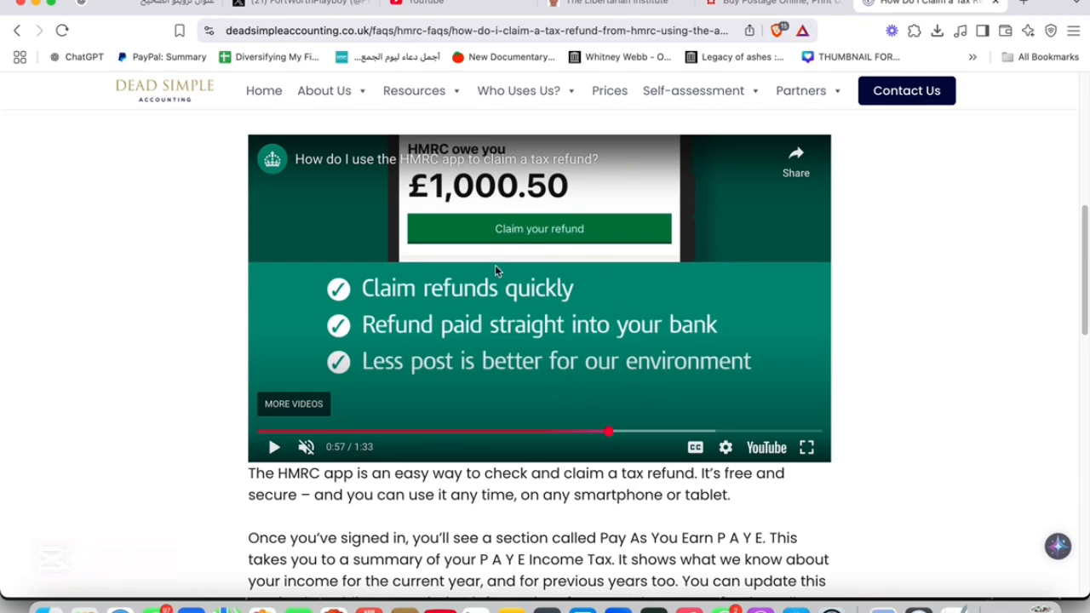
scroll(down, 3)
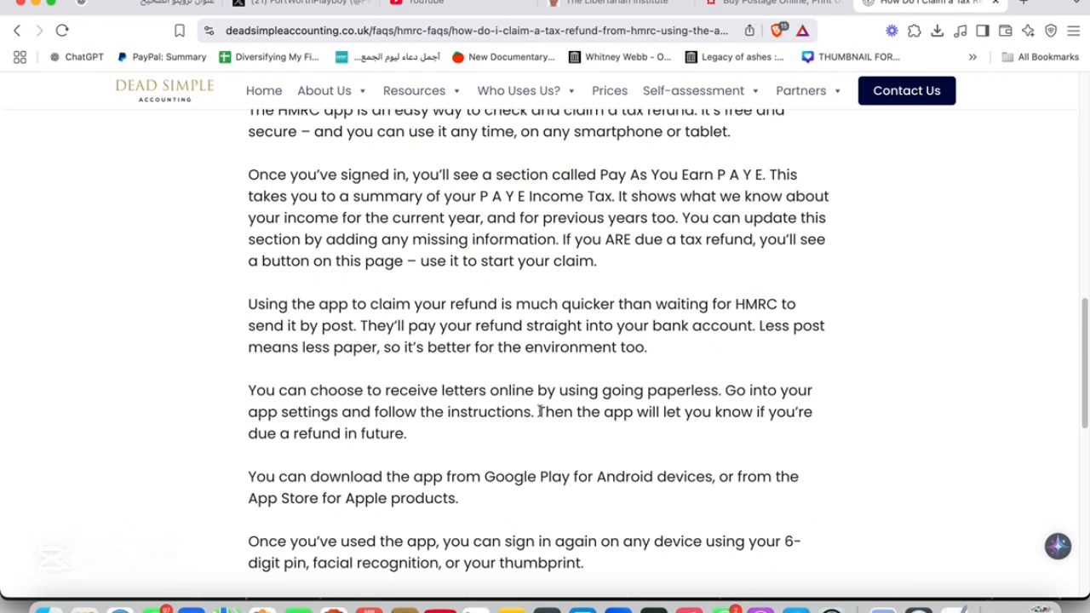
mouse_move(565, 407)
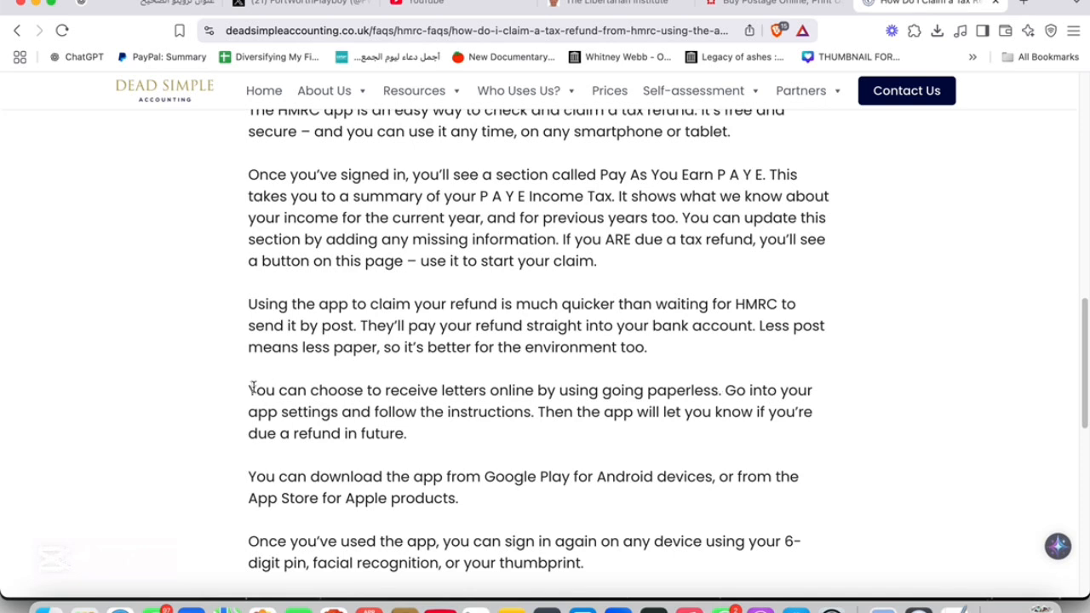
mouse_move(569, 431)
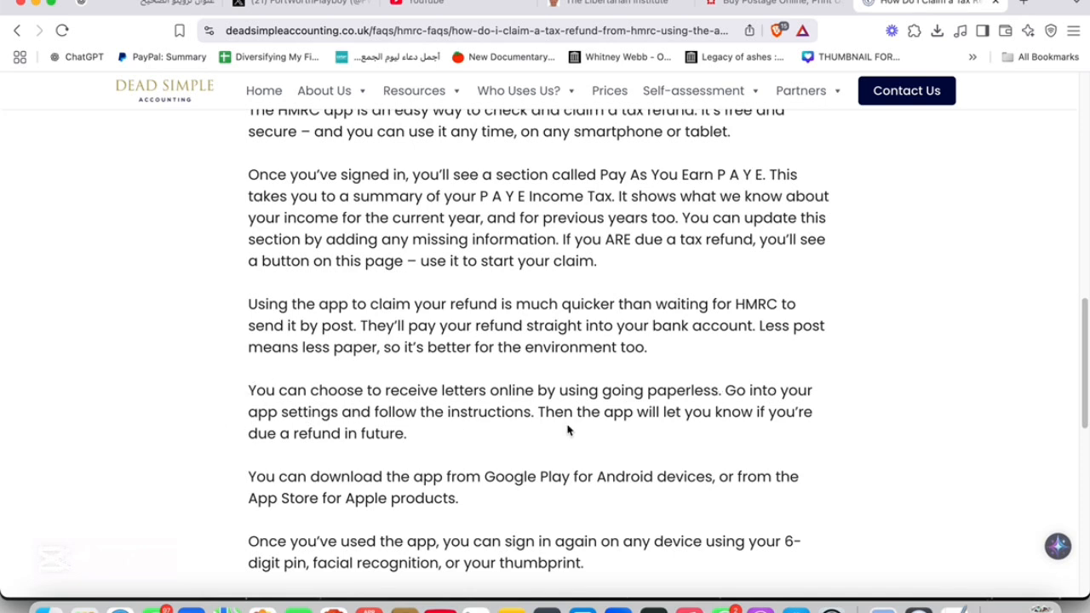
mouse_move(934, 443)
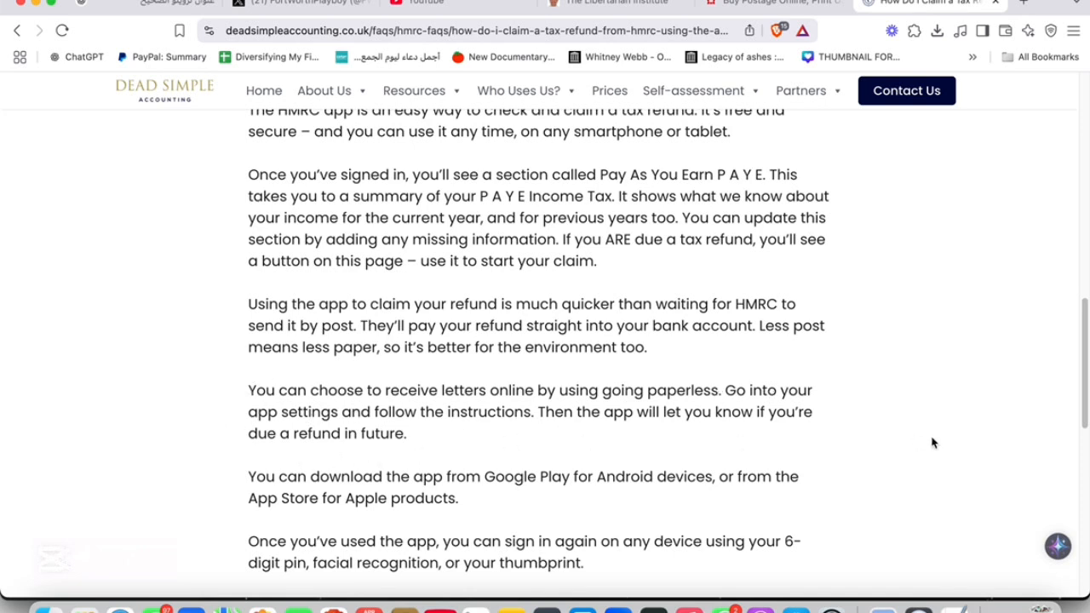
scroll(down, 3)
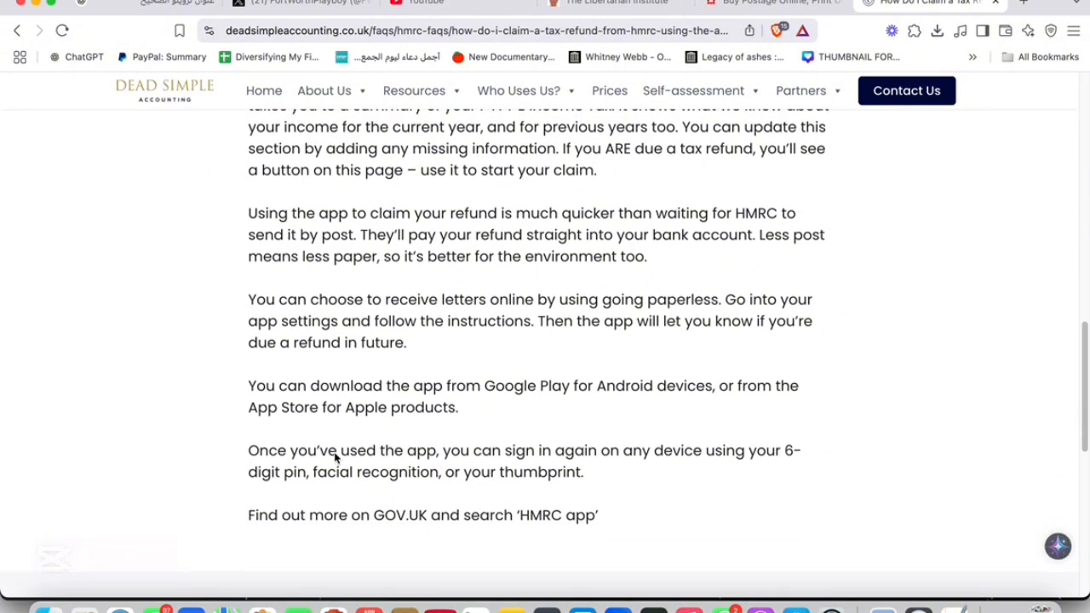
scroll(down, 3)
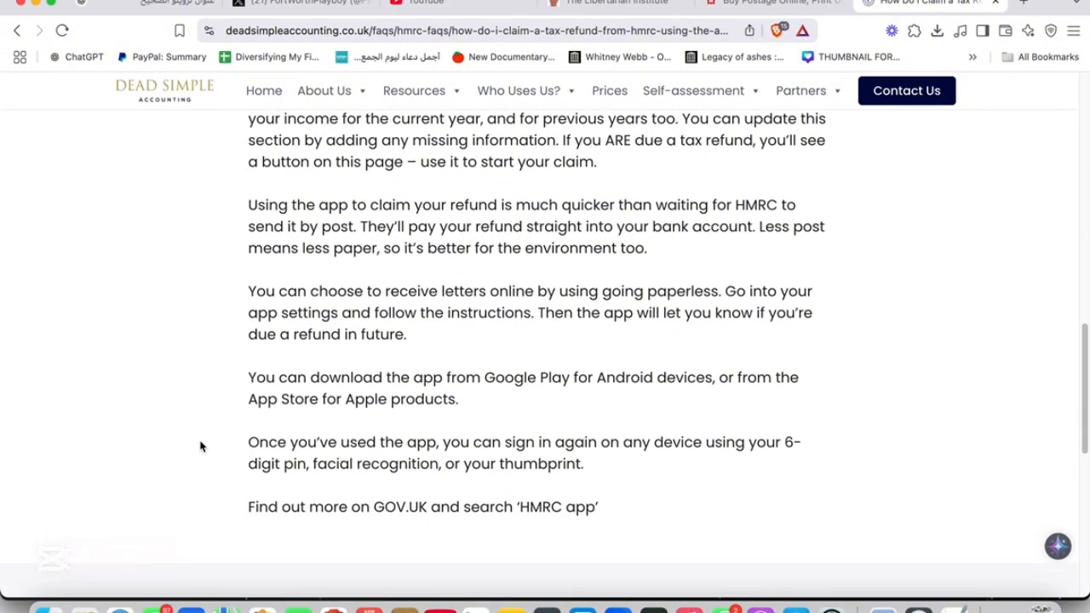
mouse_move(560, 399)
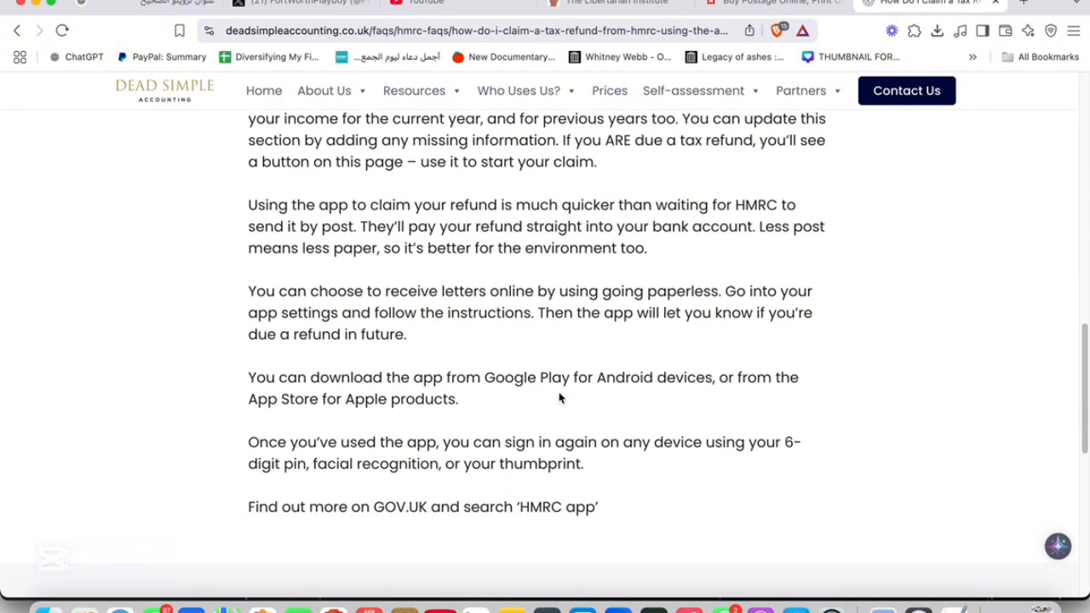
mouse_move(332, 490)
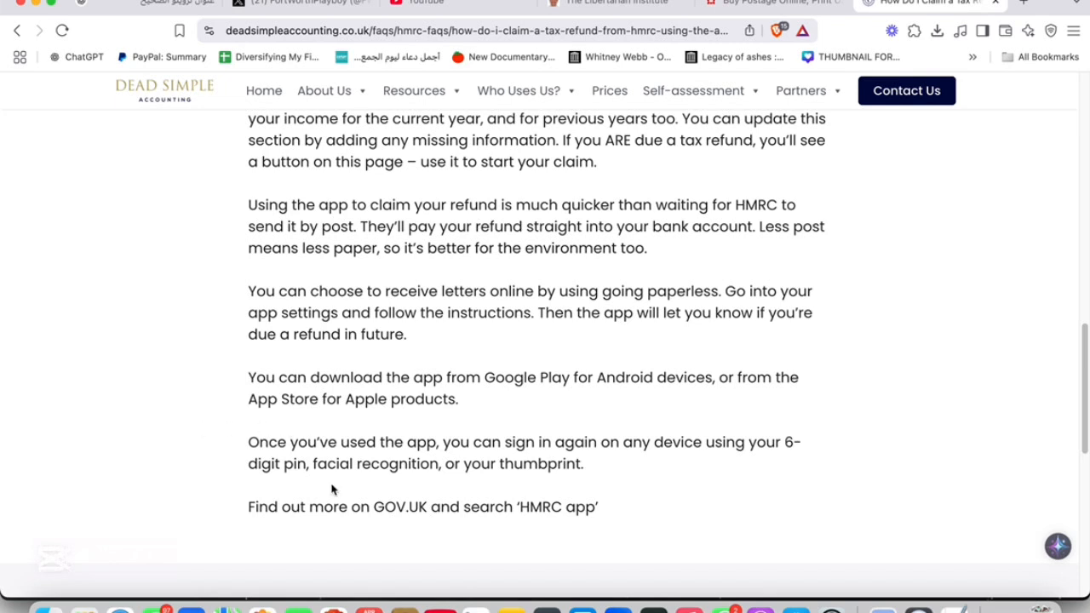
mouse_move(340, 435)
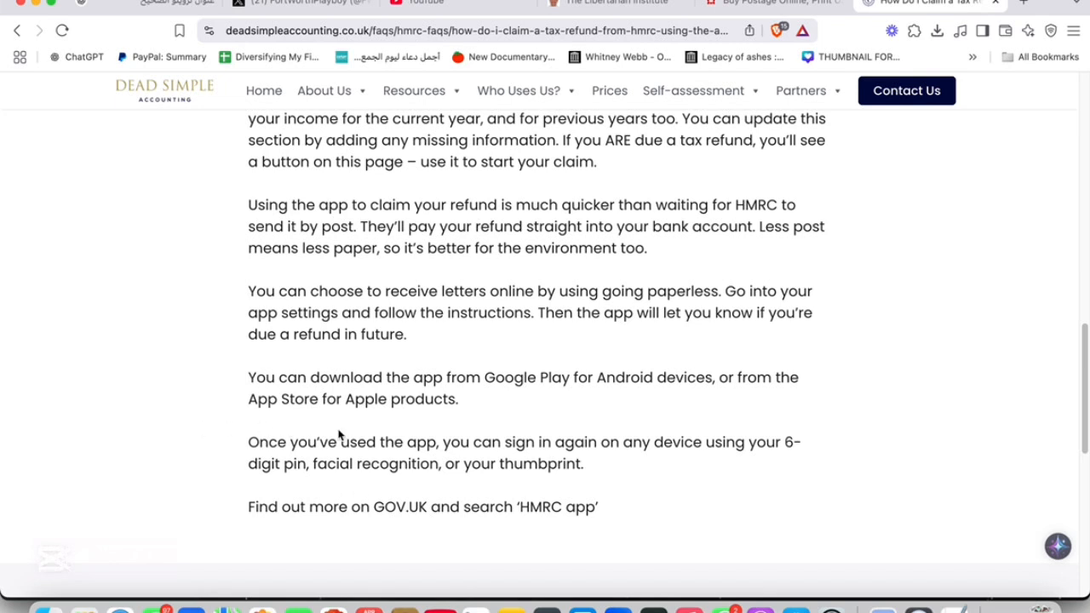